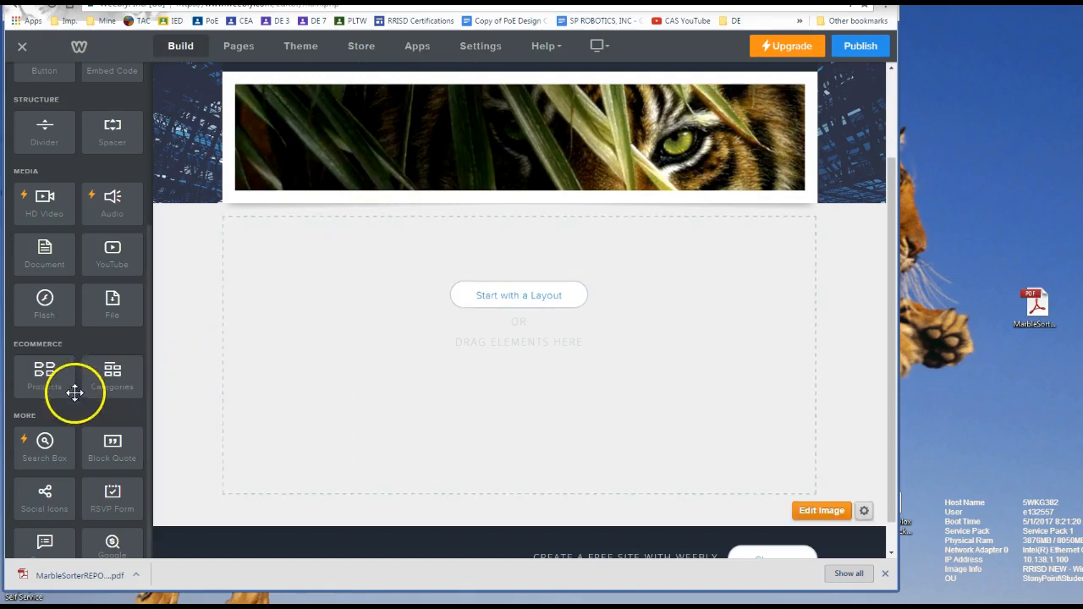
mouse_move(30, 255)
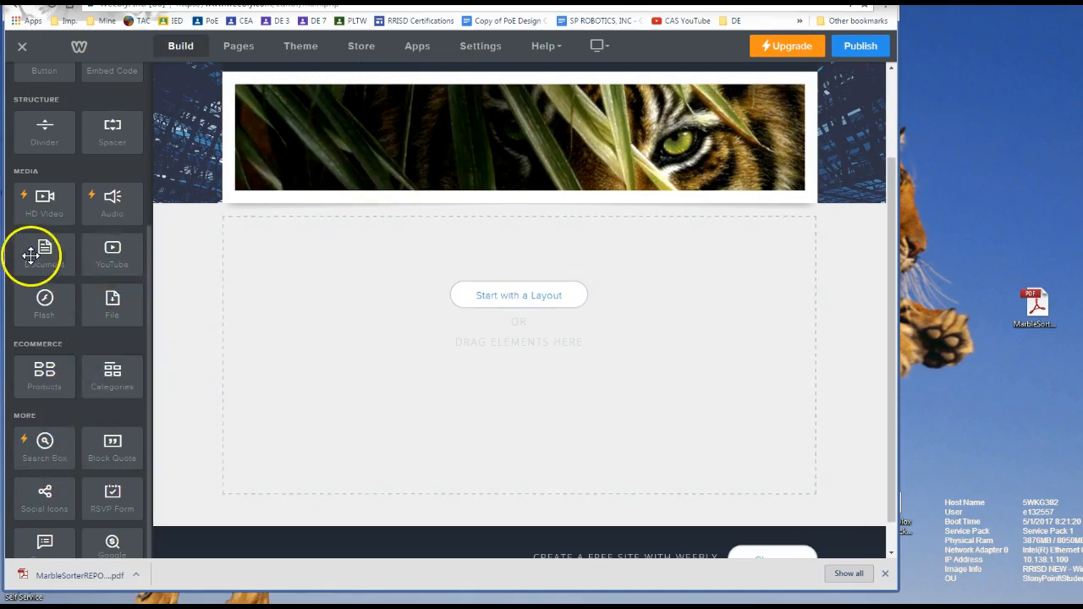
Step: Add a File element with the marble sorter report PDF below the tiger banner and publish
click(44, 251)
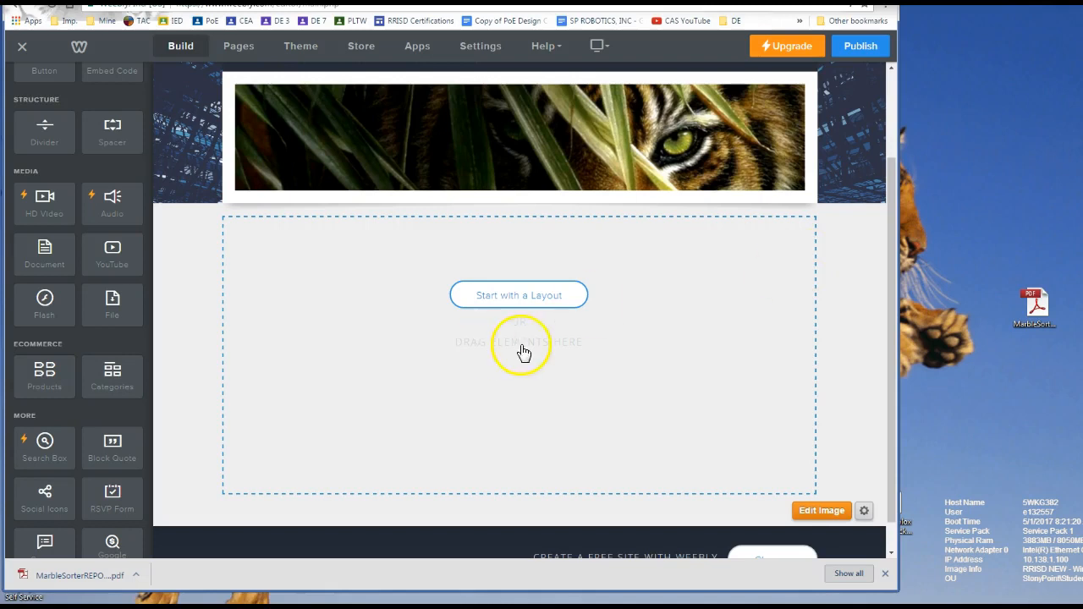
mouse_move(508, 353)
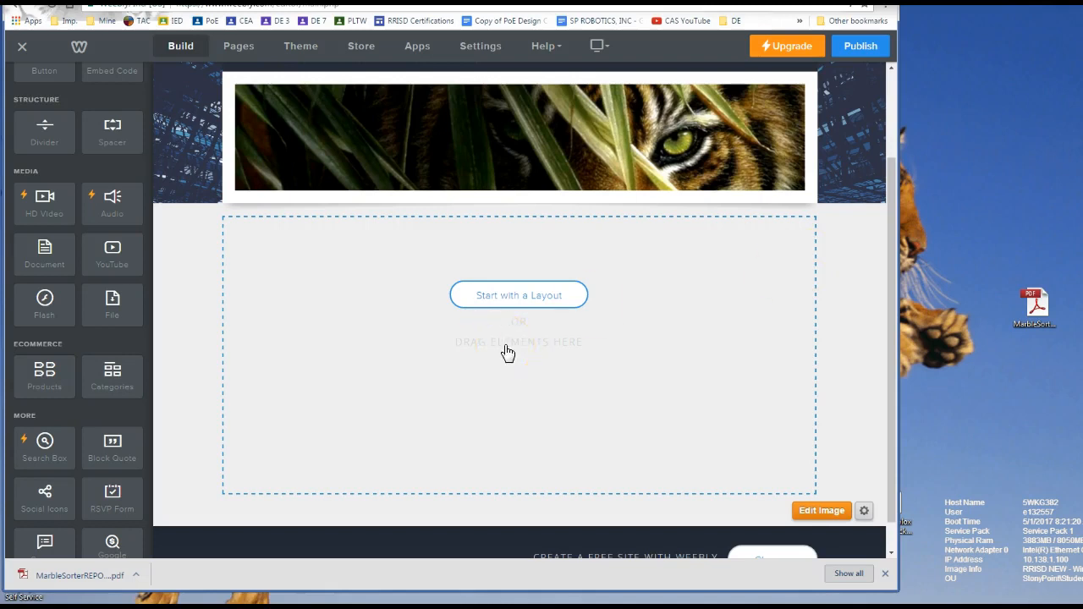
mouse_move(504, 353)
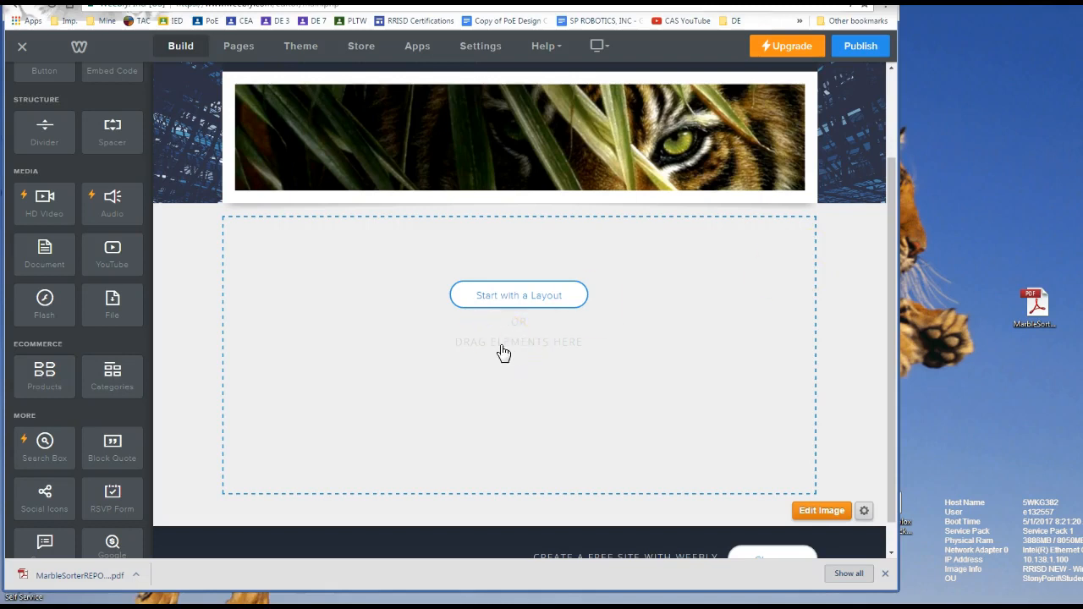
mouse_move(113, 298)
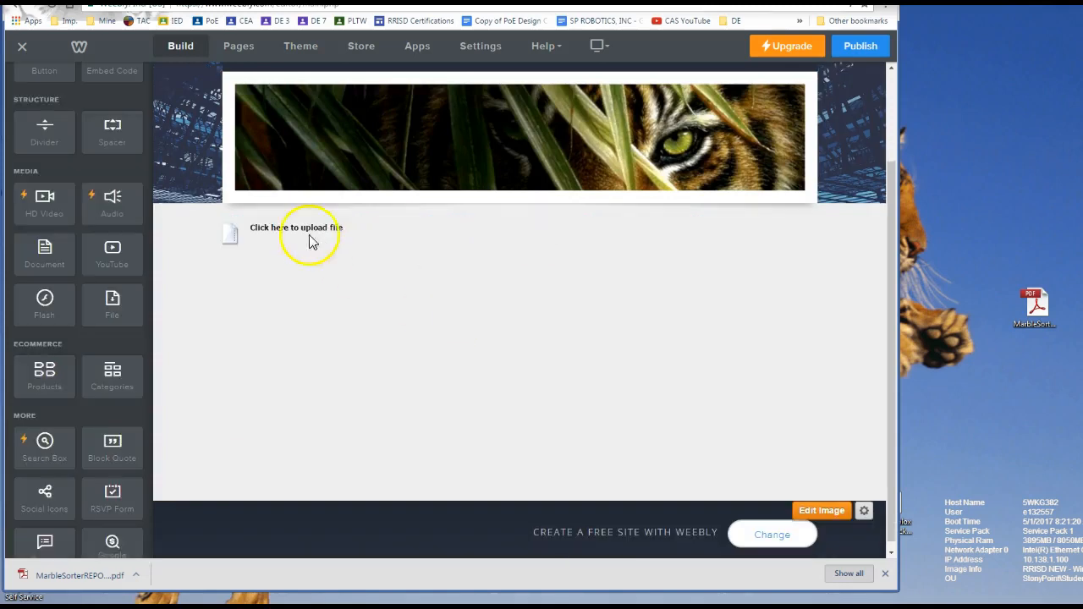
click(292, 230)
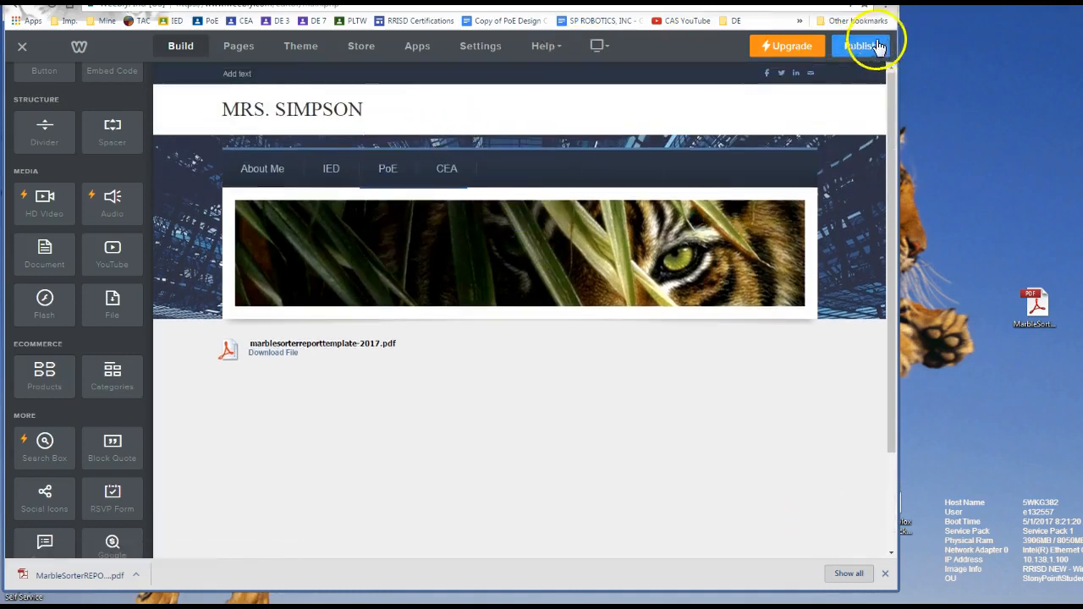
click(860, 47)
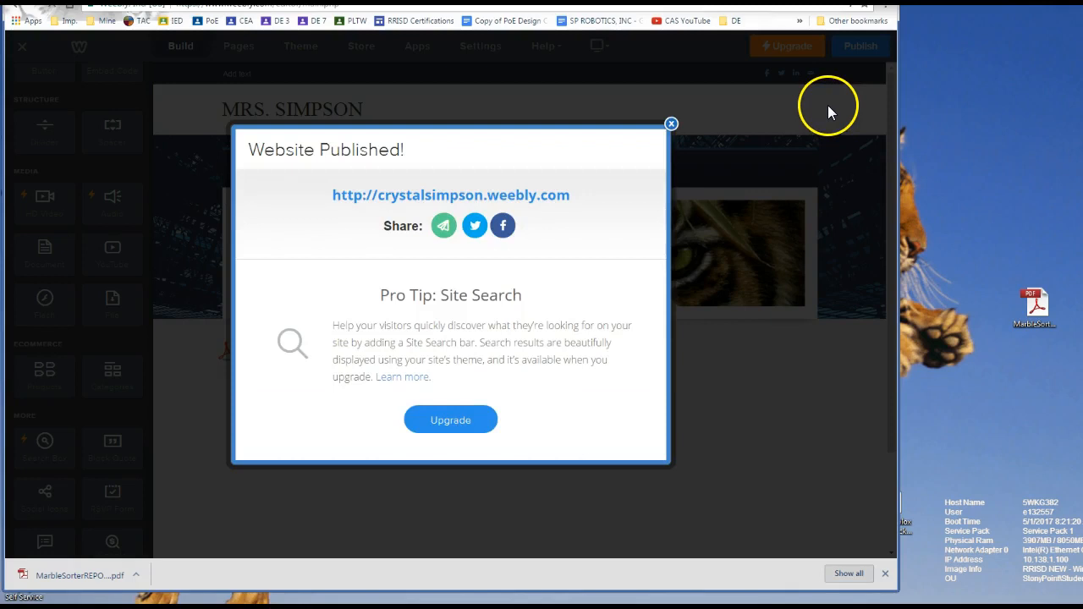